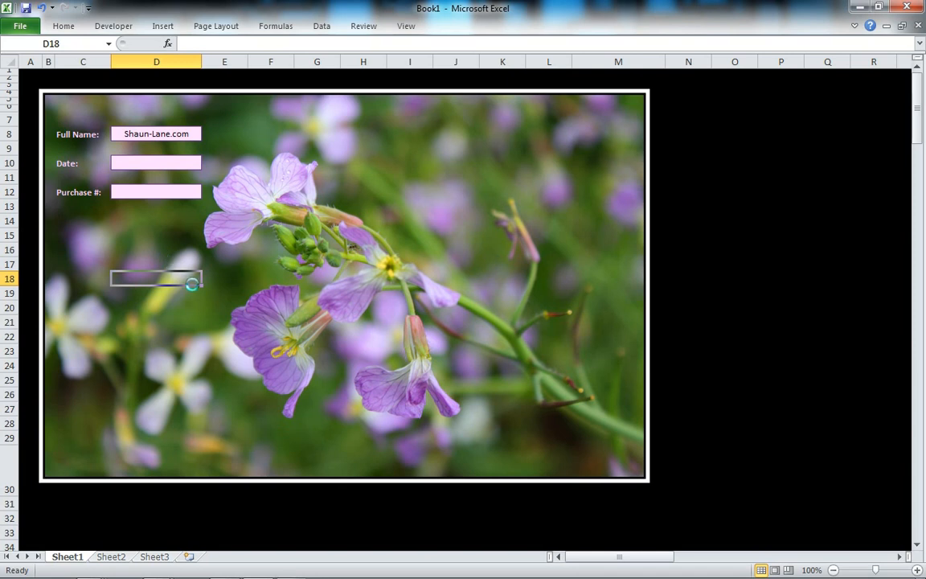
pyautogui.moveTo(362, 307)
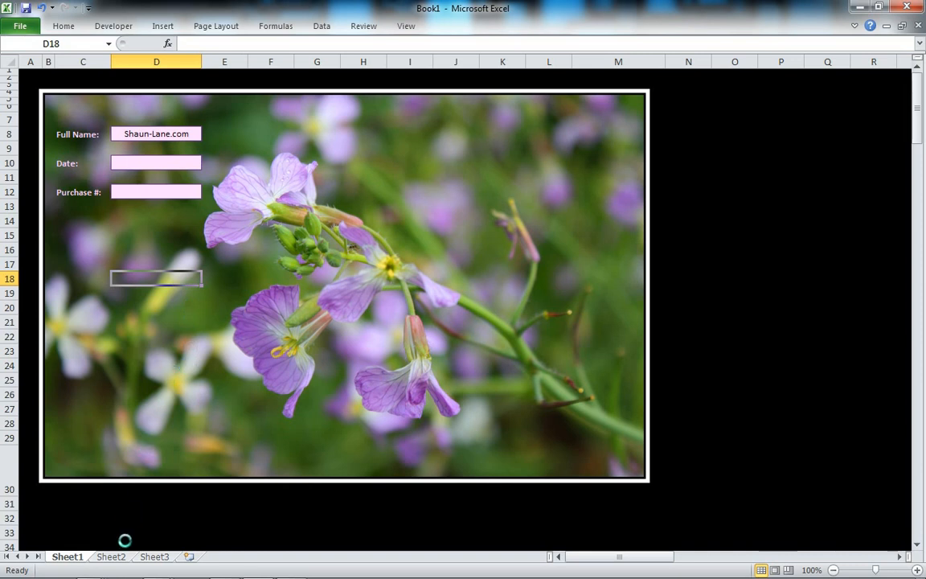
# Set the Wild Flowers JPEG as Sheet2's tiled background picture
pyautogui.click(110, 556)
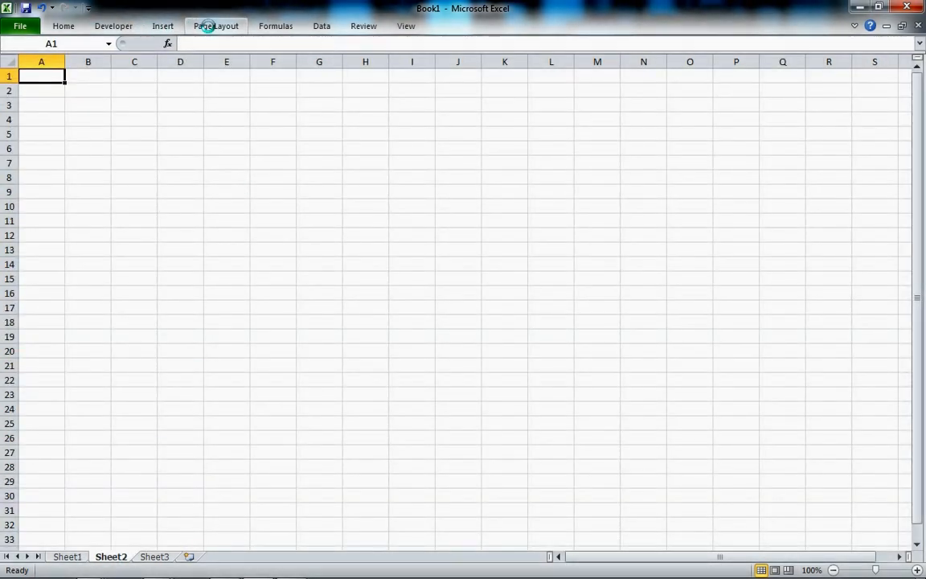
pyautogui.click(216, 26)
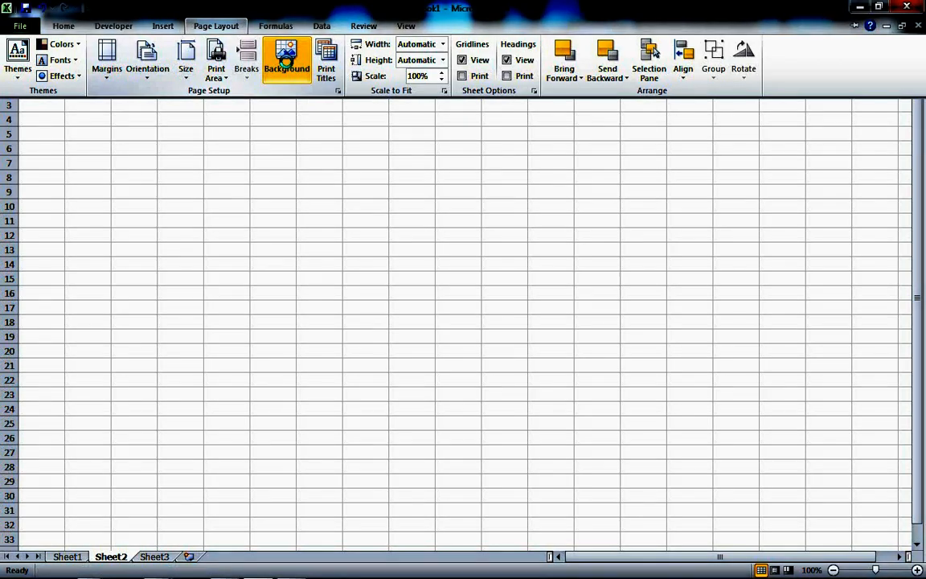
pyautogui.click(288, 54)
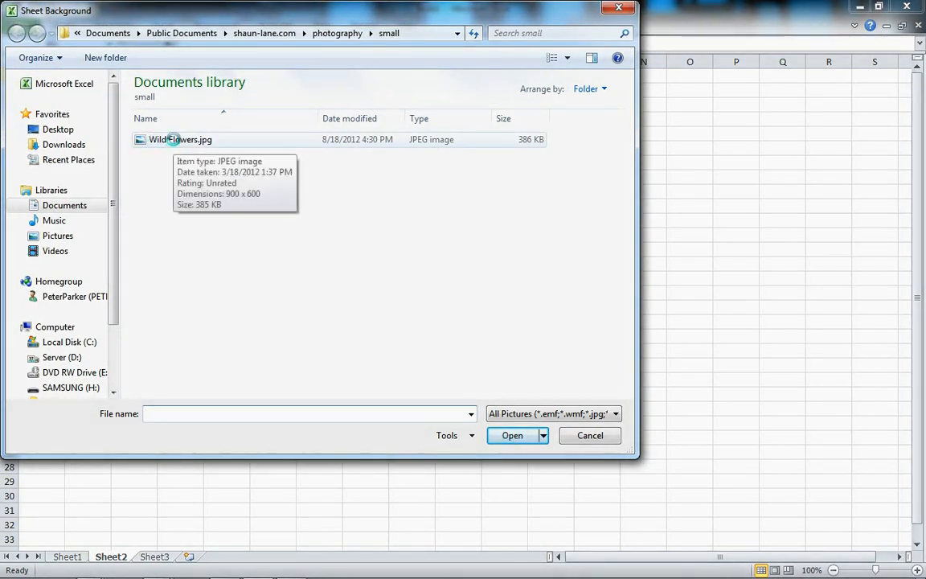
pyautogui.click(512, 435)
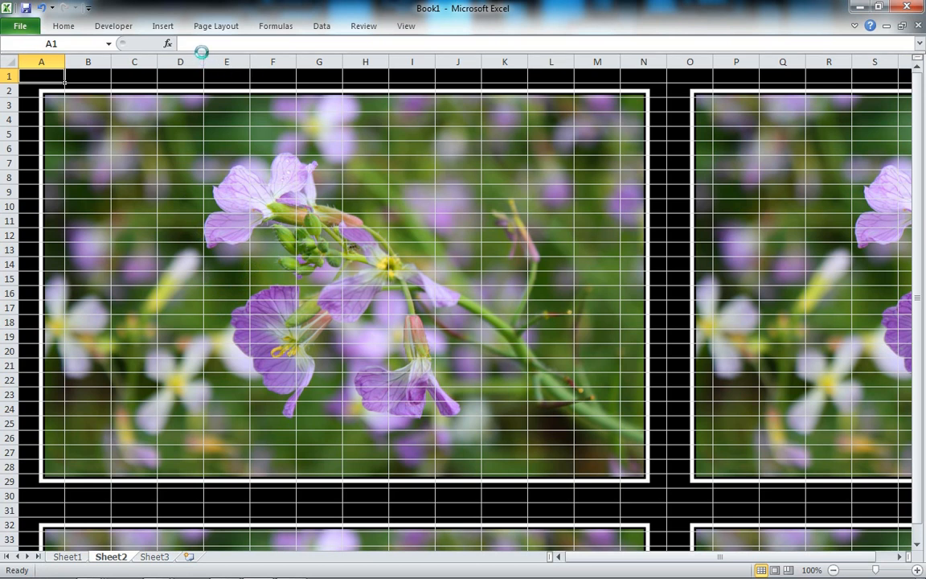
# Uncheck View Gridlines in Page Layout to hide gridlines on Sheet2
pyautogui.click(215, 25)
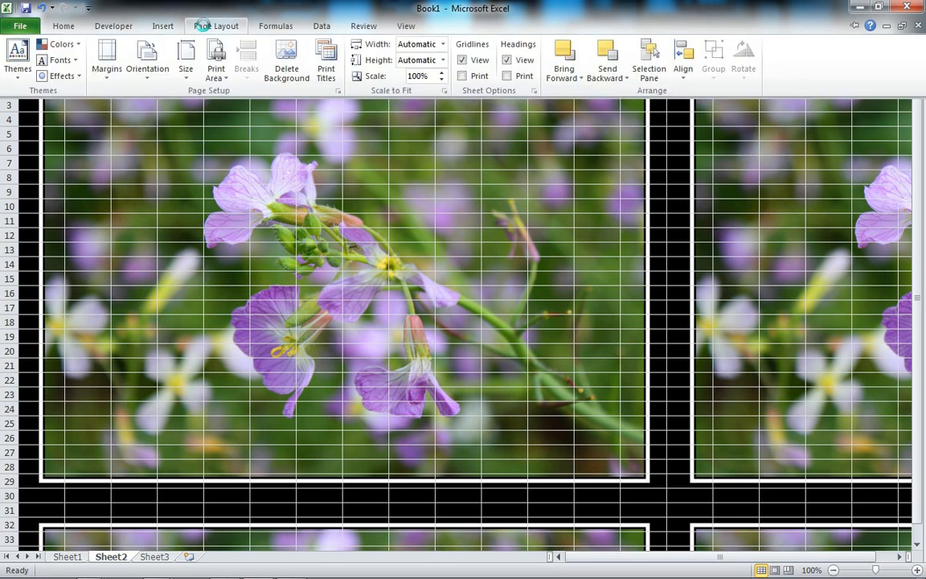
pyautogui.moveTo(162, 26)
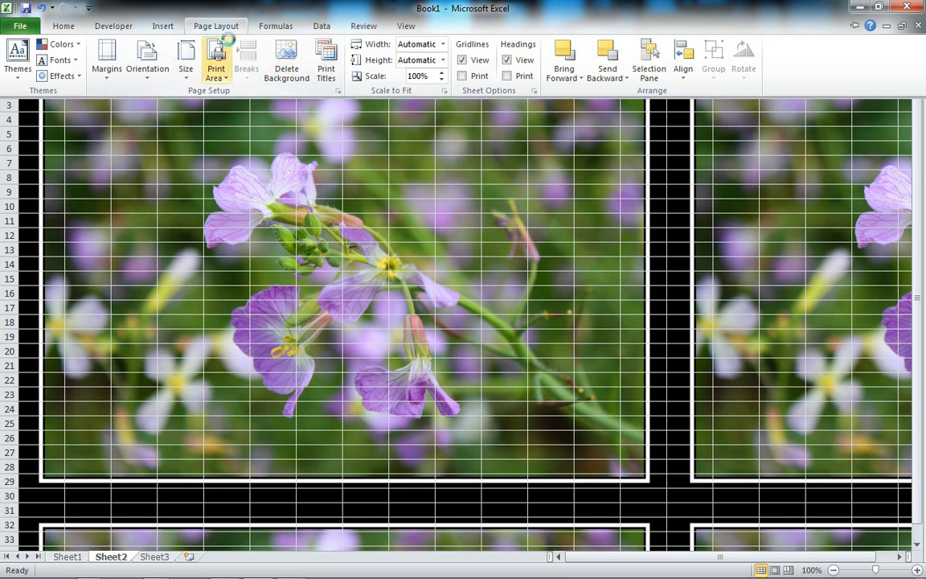
pyautogui.click(461, 59)
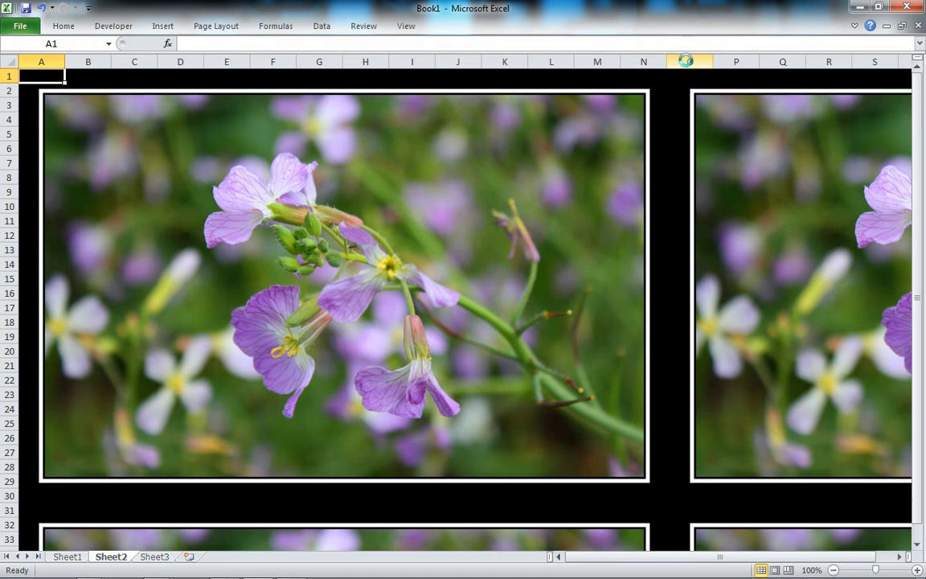
# Scroll right and down past the first flower tile to reach the surrounding area
pyautogui.hscroll(3)
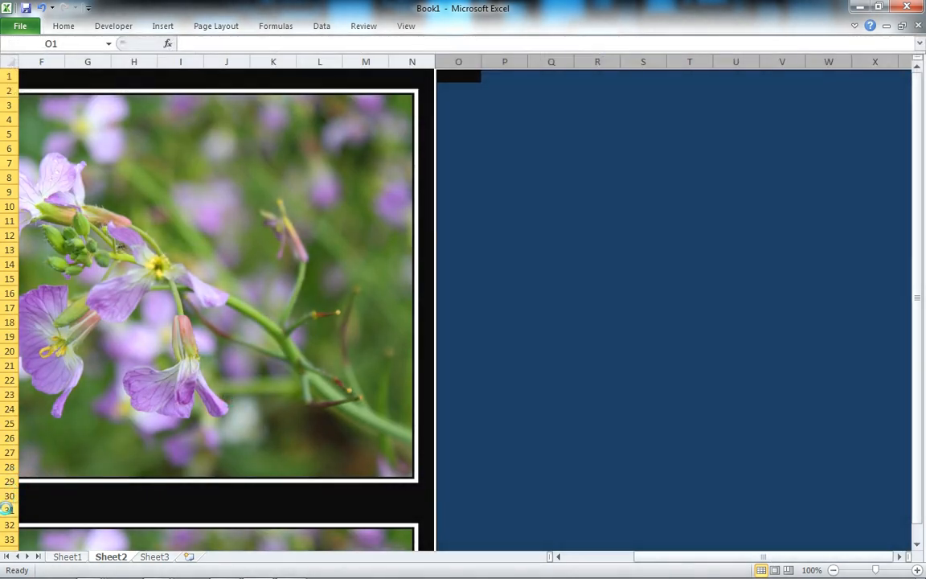
pyautogui.scroll(-3)
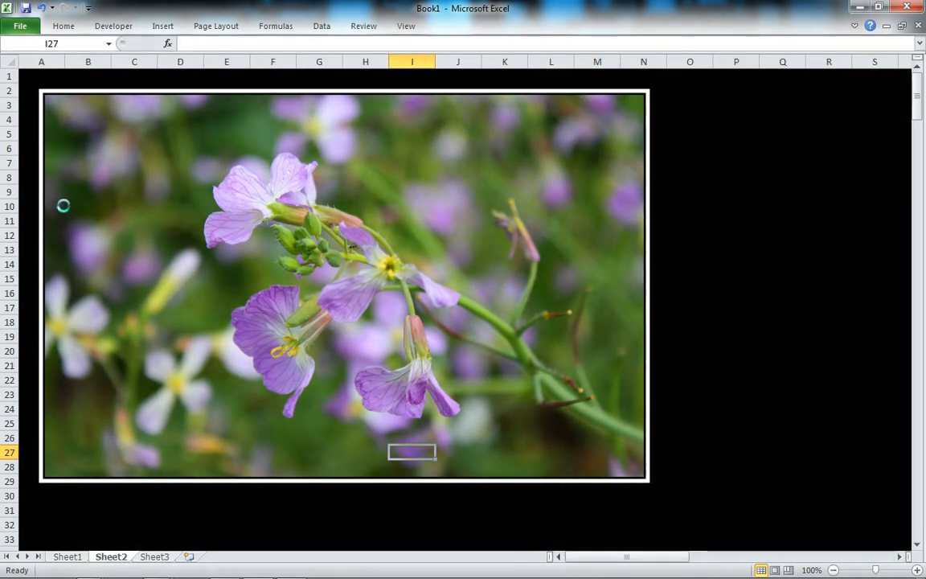
pyautogui.click(88, 148)
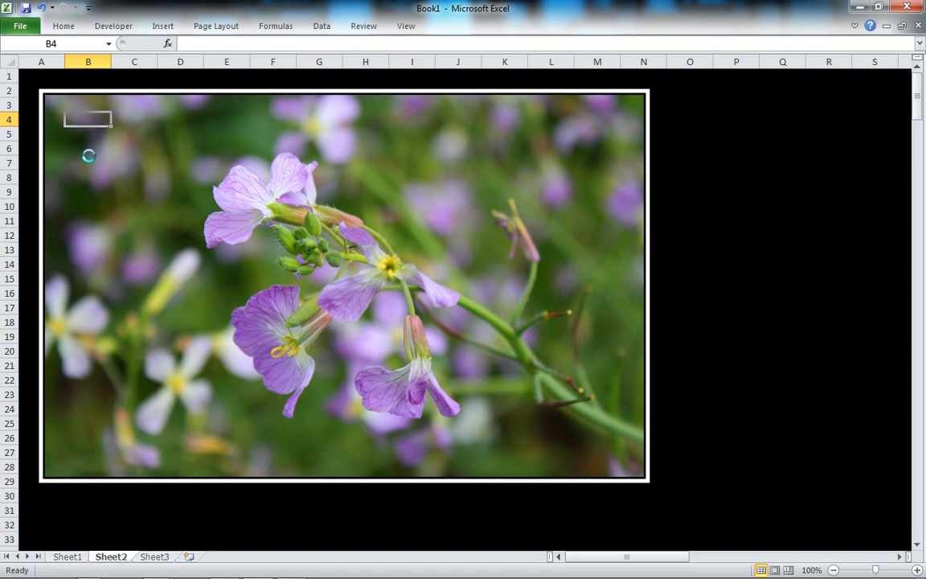
pyautogui.write('Name:')
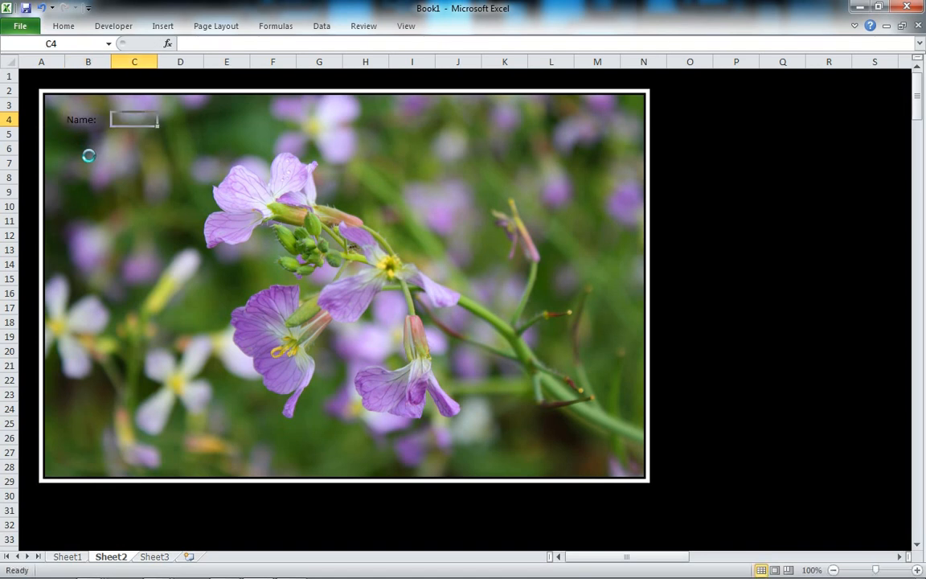
pyautogui.write('Shaun')
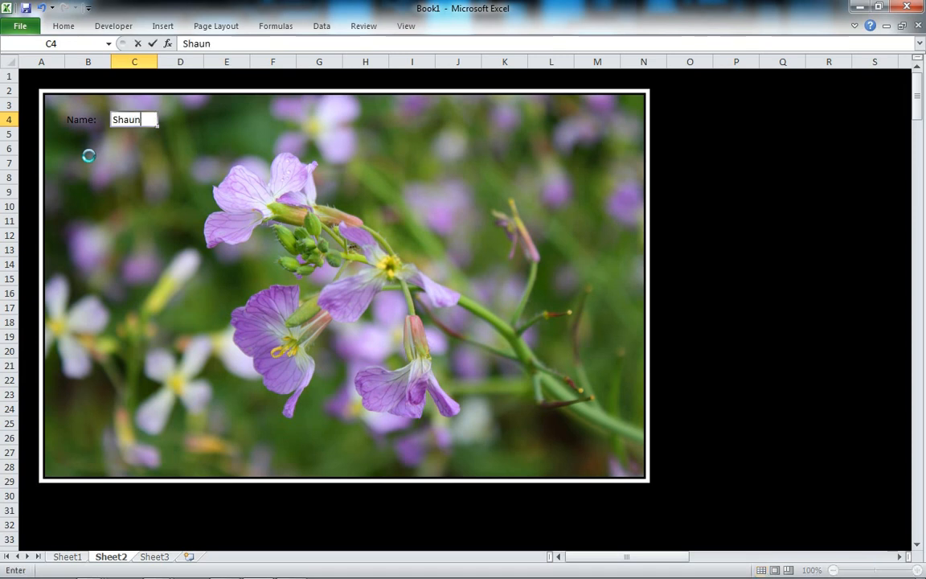
pyautogui.write('-Lane.com')
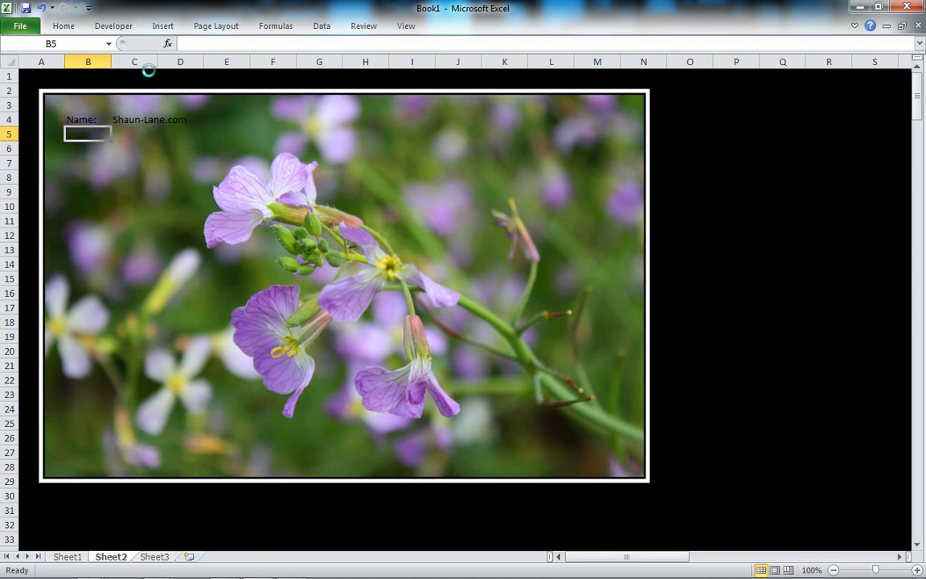
# Widen column C to fit the entry and centre cell C4
pyautogui.moveTo(155, 62); pyautogui.dragTo(221, 62)
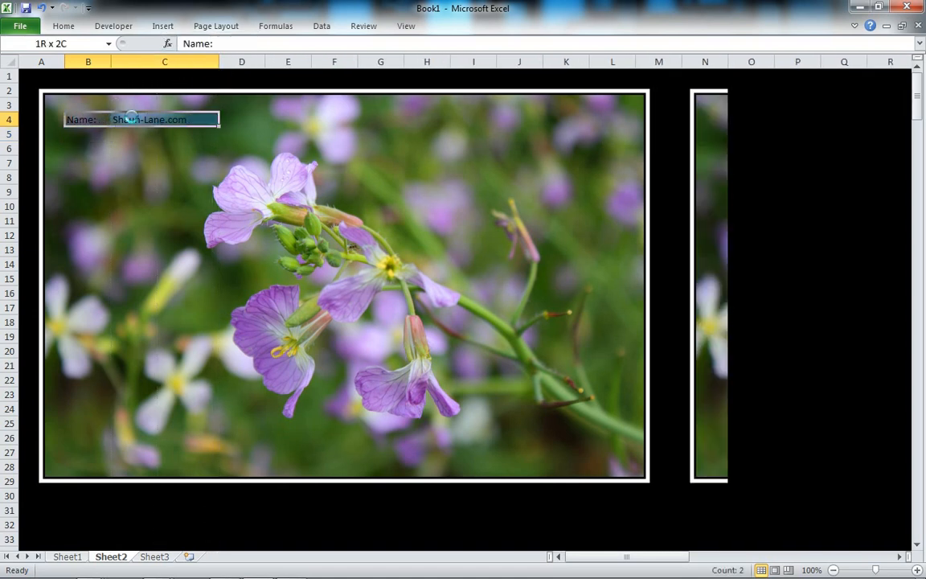
pyautogui.click(63, 26)
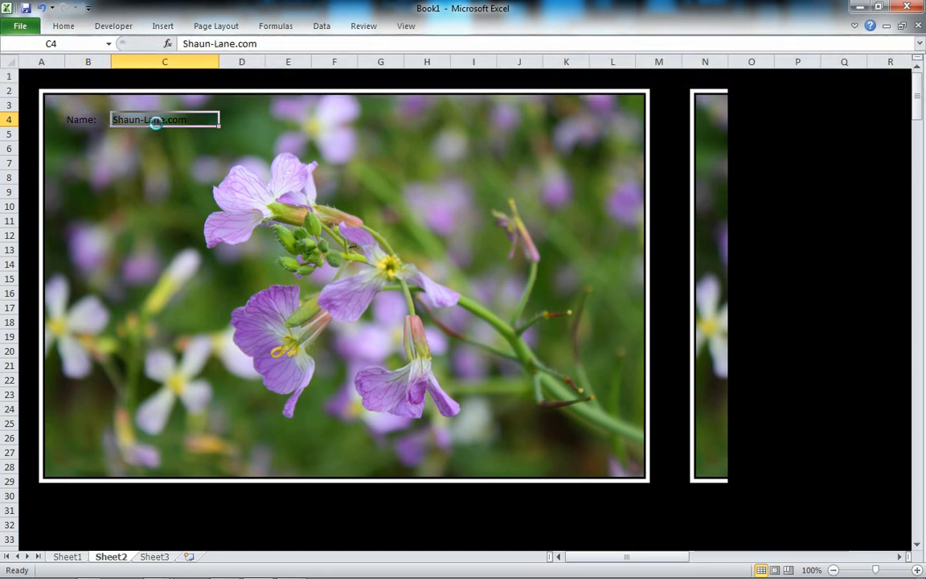
pyautogui.click(62, 25)
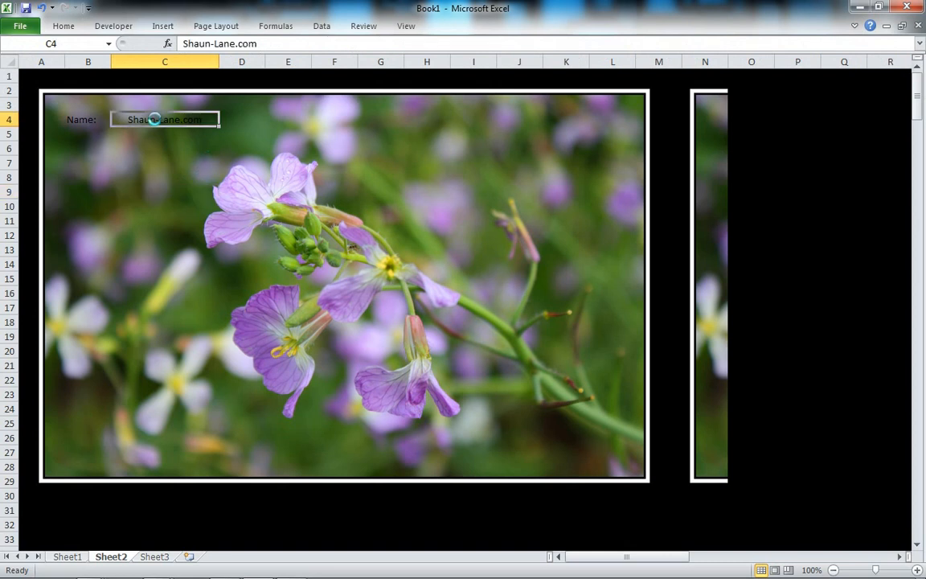
# Apply an Outline border to C4 through Format Cells
pyautogui.rightClick(165, 119)
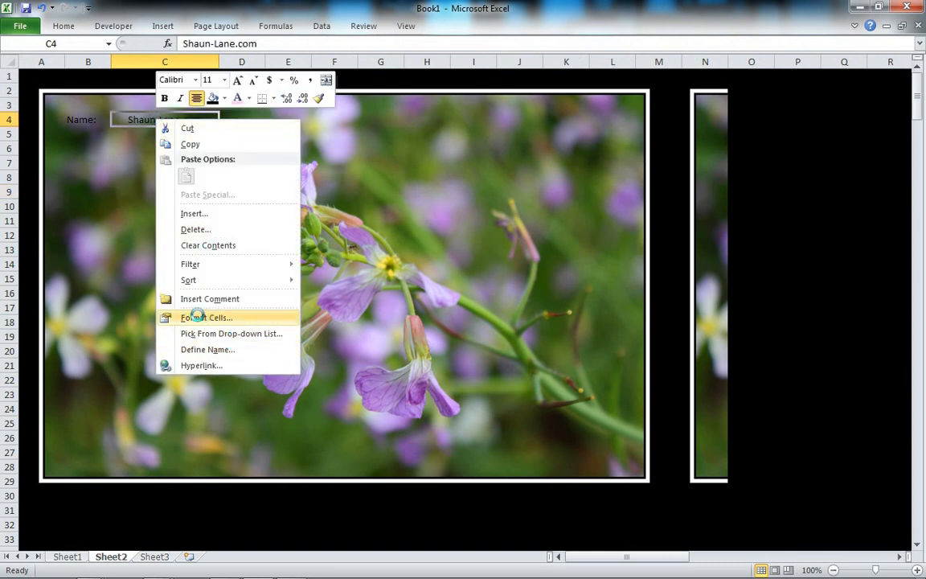
pyautogui.click(206, 317)
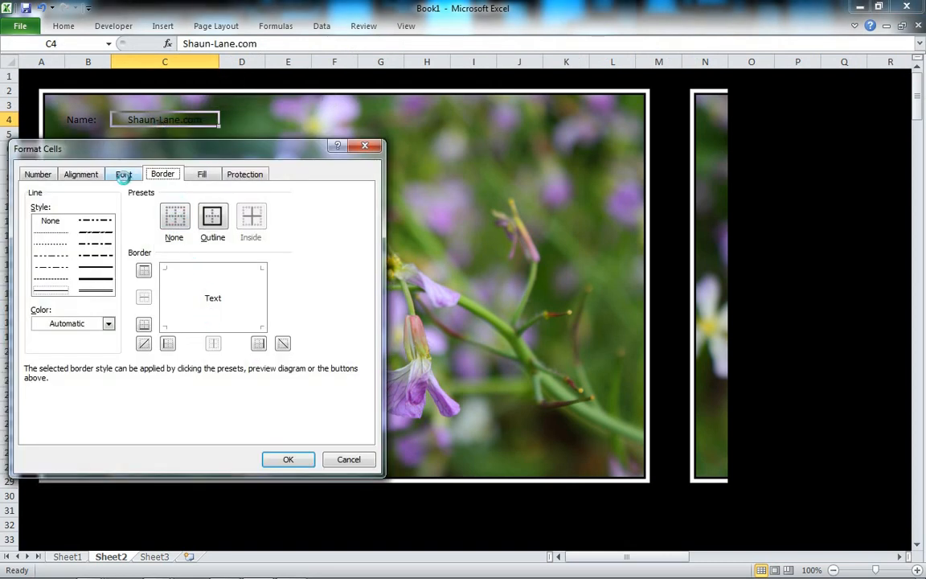
pyautogui.click(212, 215)
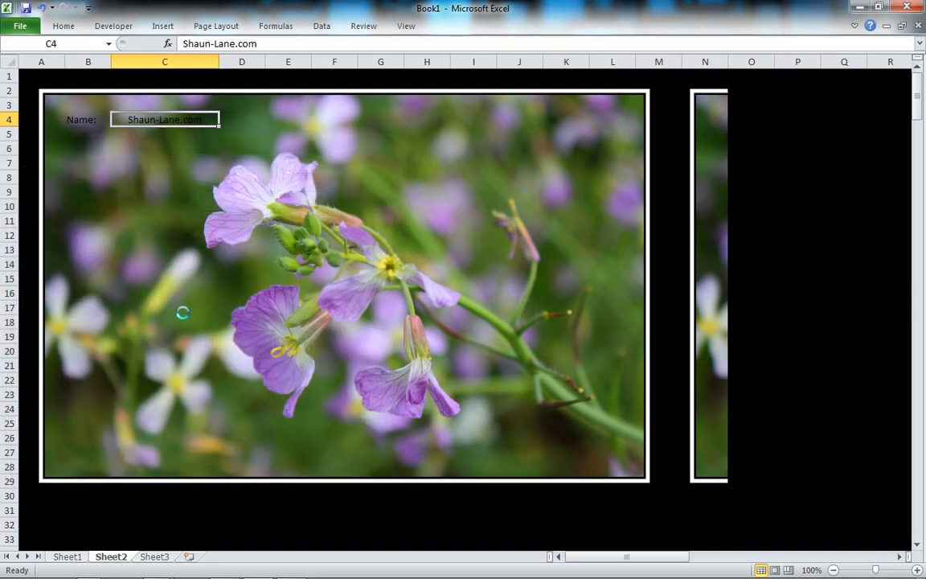
# Fill cell C4 with light pink from the Home Fill Color menu
pyautogui.click(64, 26)
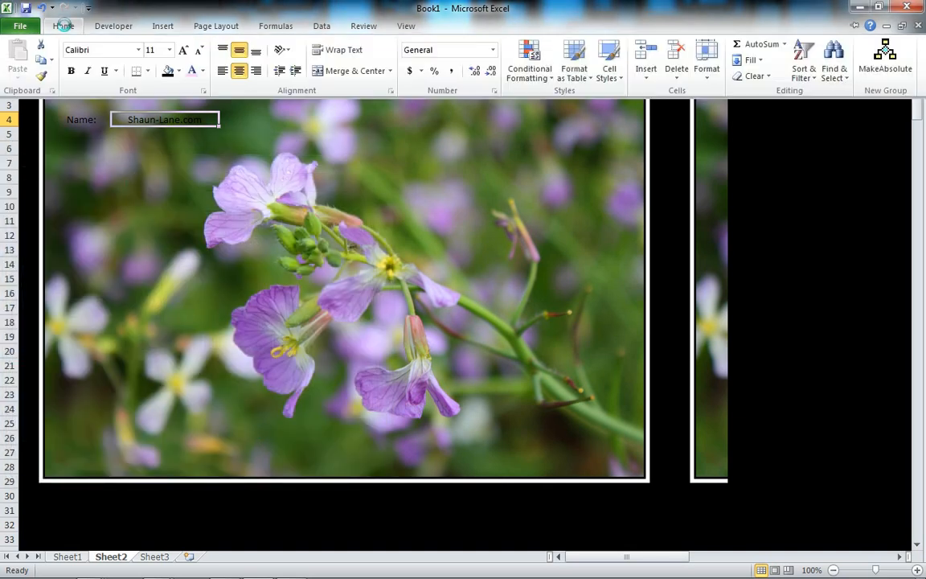
pyautogui.moveTo(168, 71)
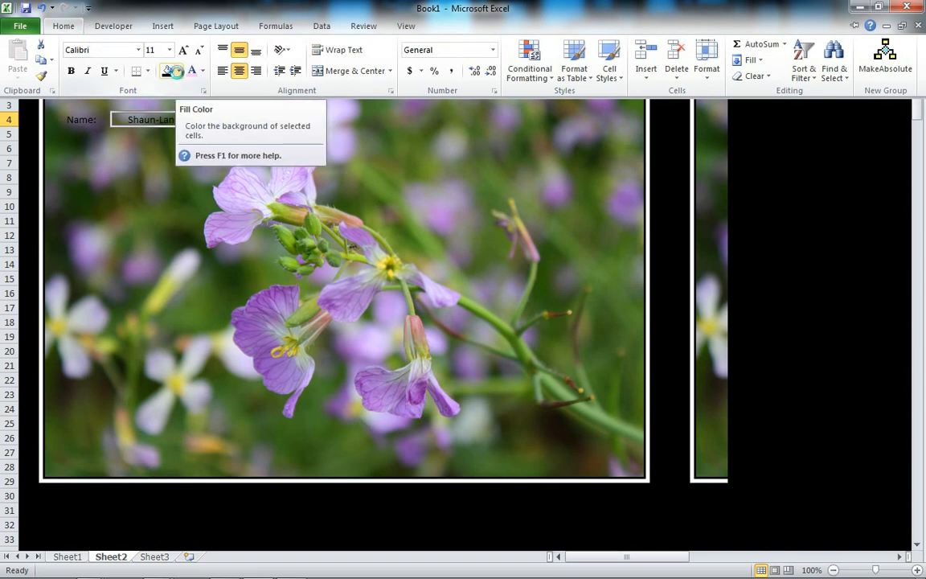
pyautogui.click(180, 71)
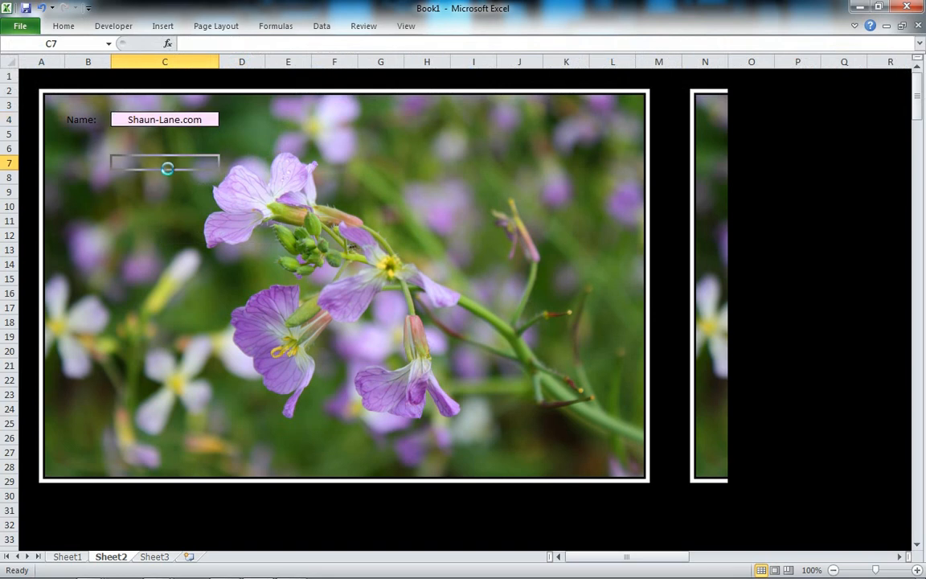
pyautogui.click(63, 25)
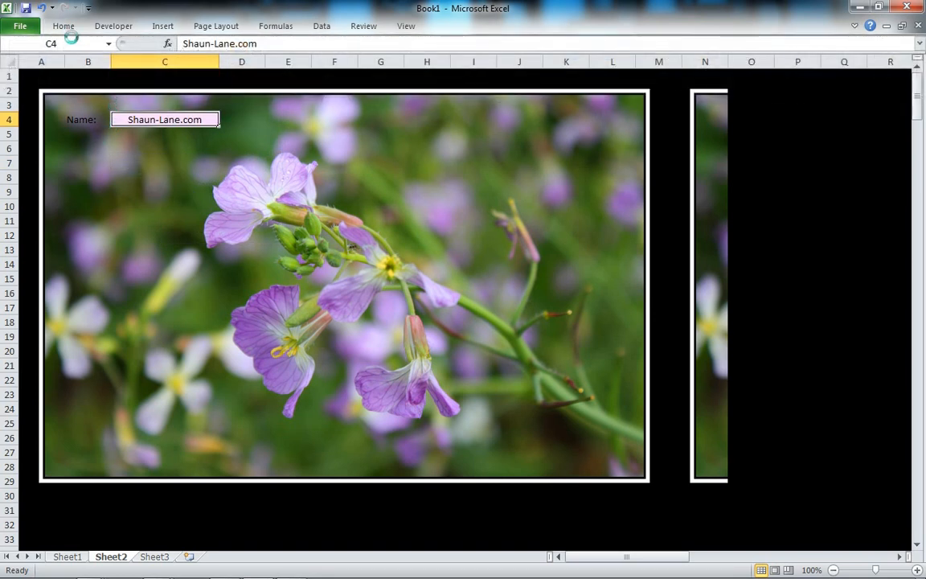
# Decrease C4's font size and make the Name: label in B4 bold
pyautogui.click(64, 25)
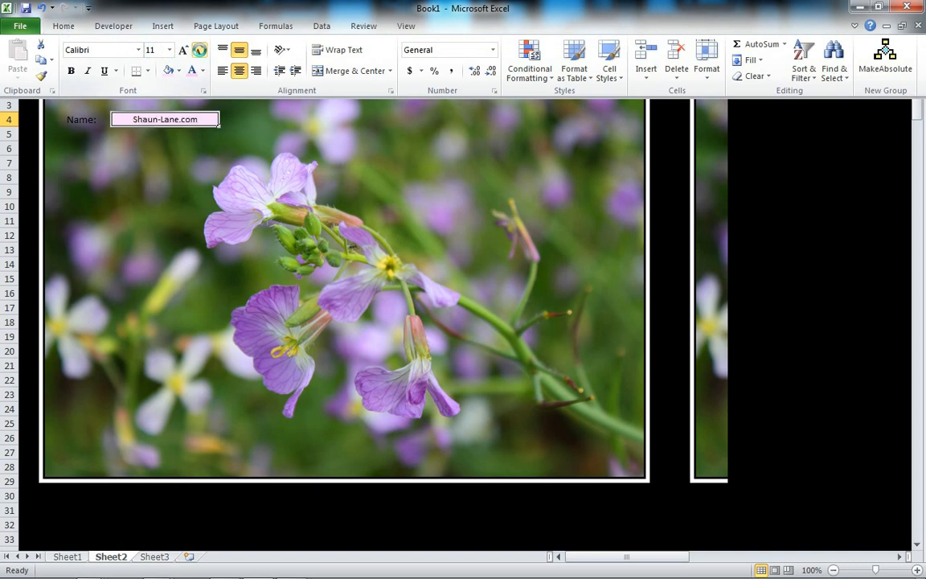
pyautogui.click(80, 119)
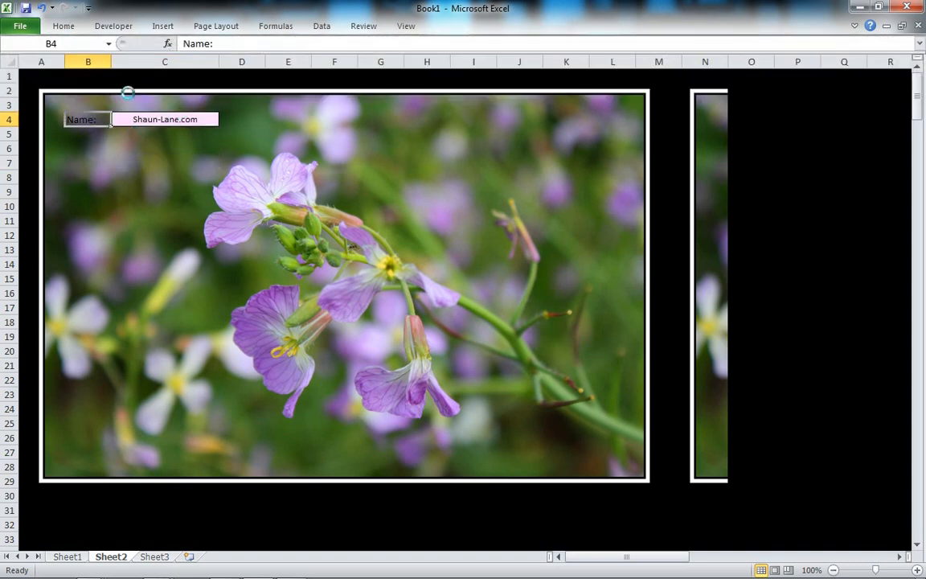
pyautogui.click(63, 26)
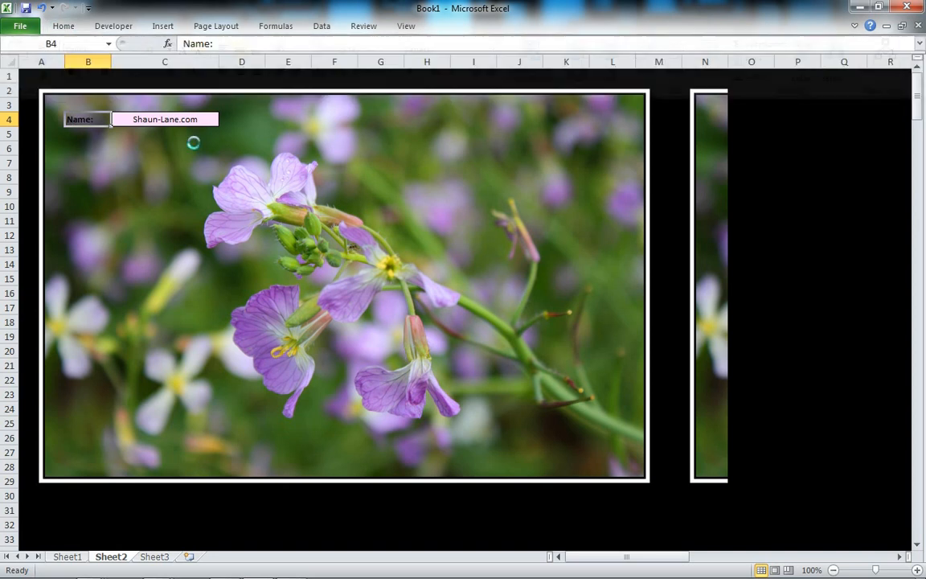
pyautogui.click(164, 163)
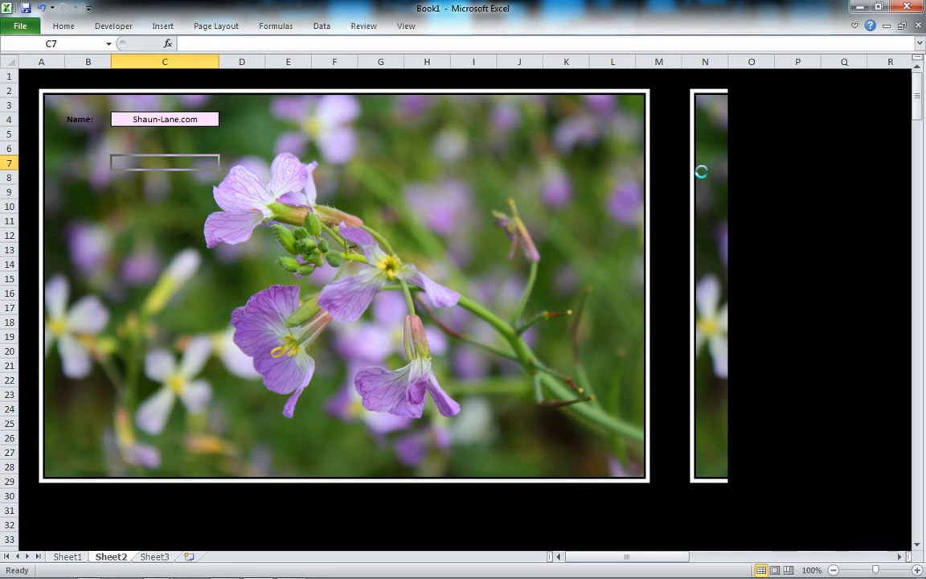
# Fill column N black to hide the leftover flower photo strip
pyautogui.click(705, 61)
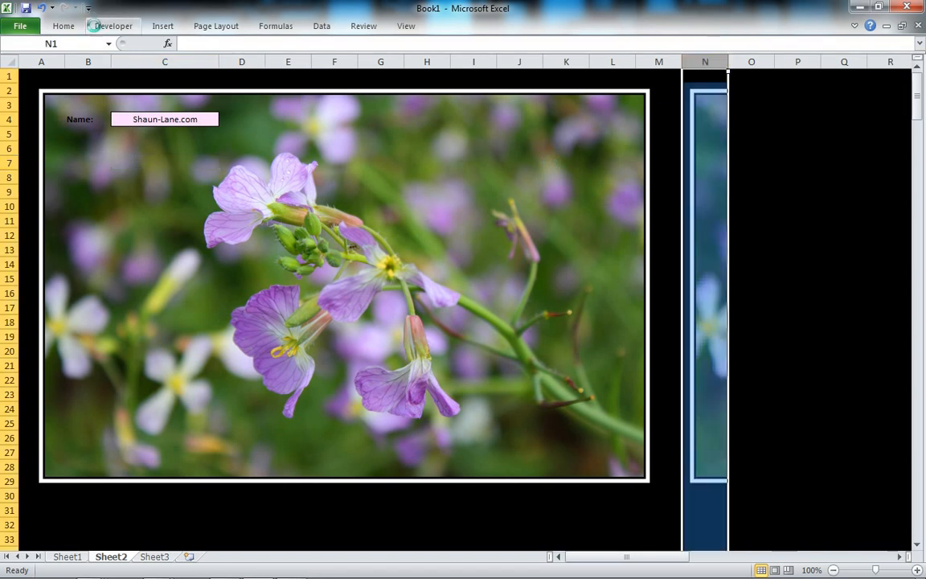
pyautogui.click(62, 25)
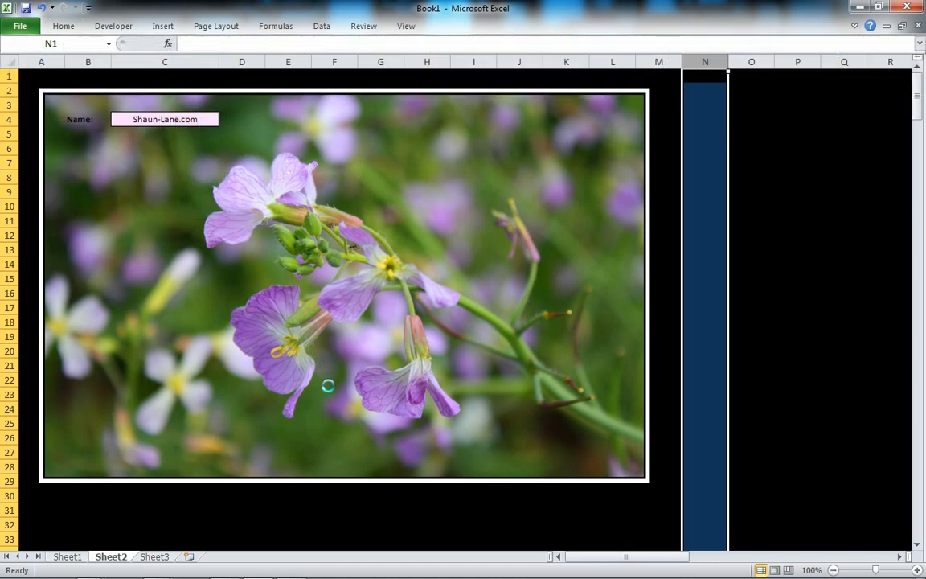
pyautogui.click(334, 380)
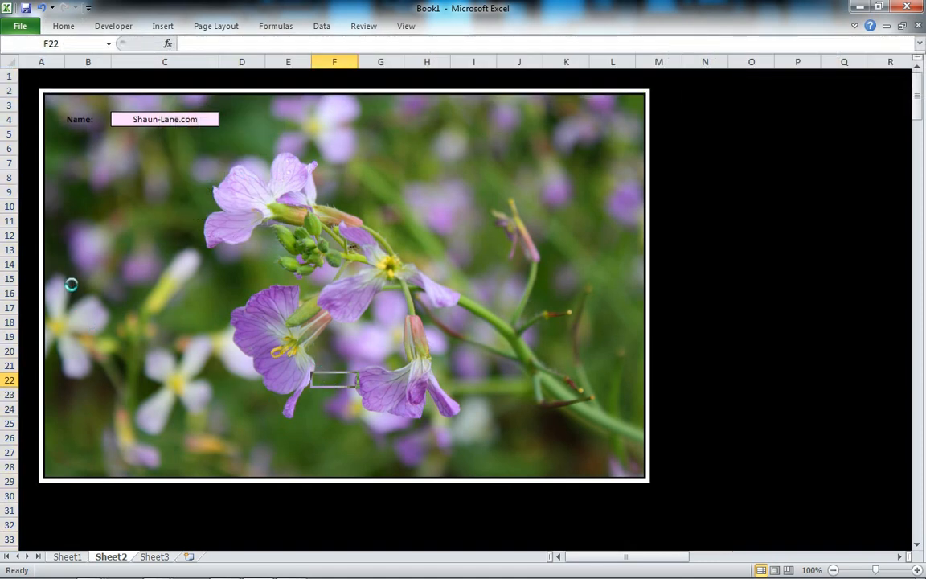